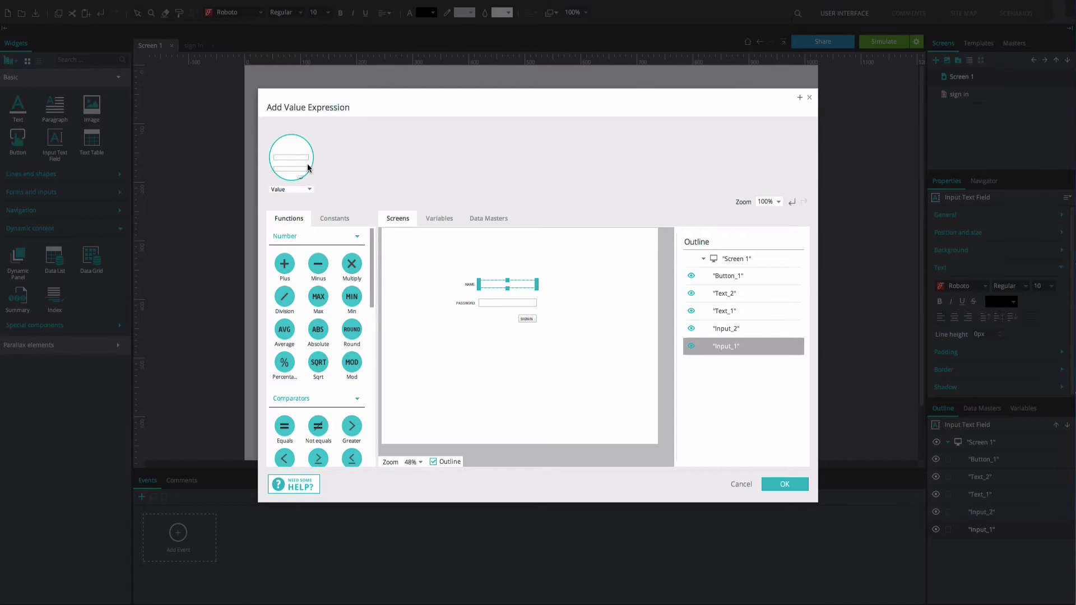
# Compare Input_1's value with Equals to text 'x', followed by an And operator
pyautogui.click(290, 157)
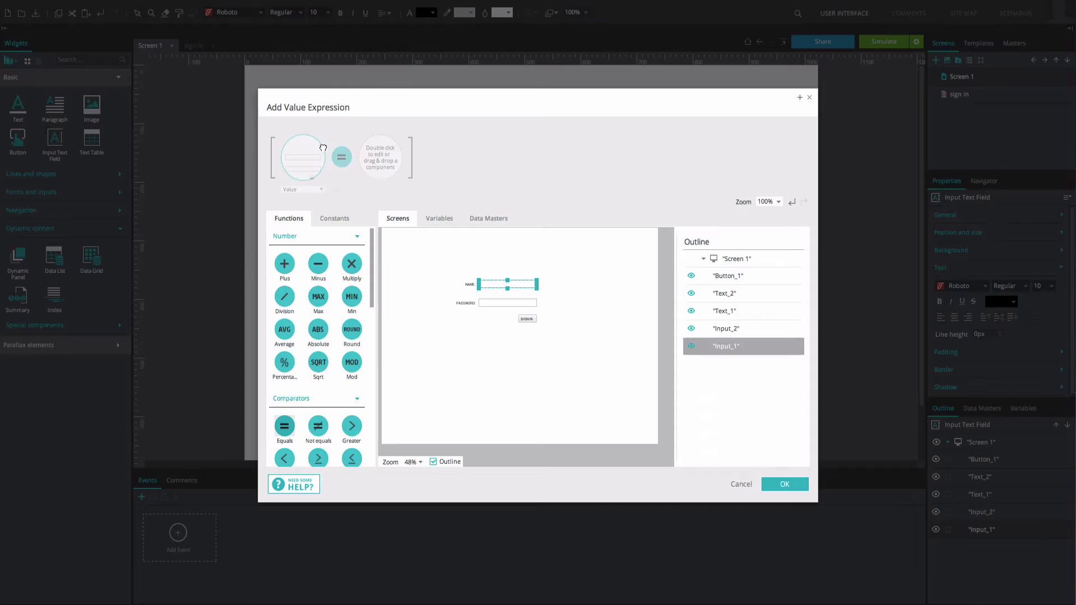
pyautogui.click(380, 156)
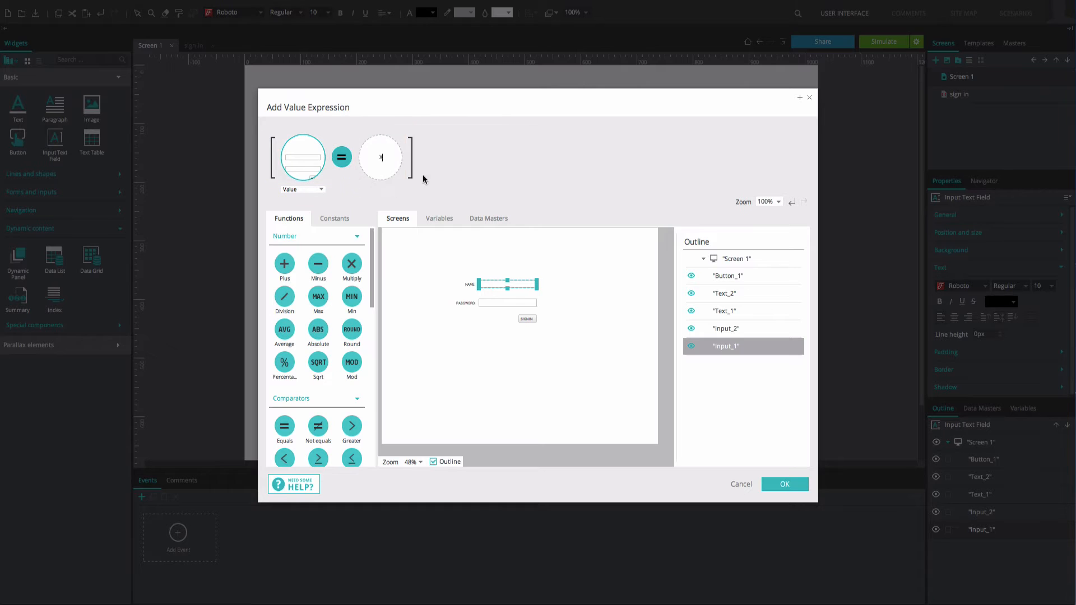
pyautogui.scroll(-3)
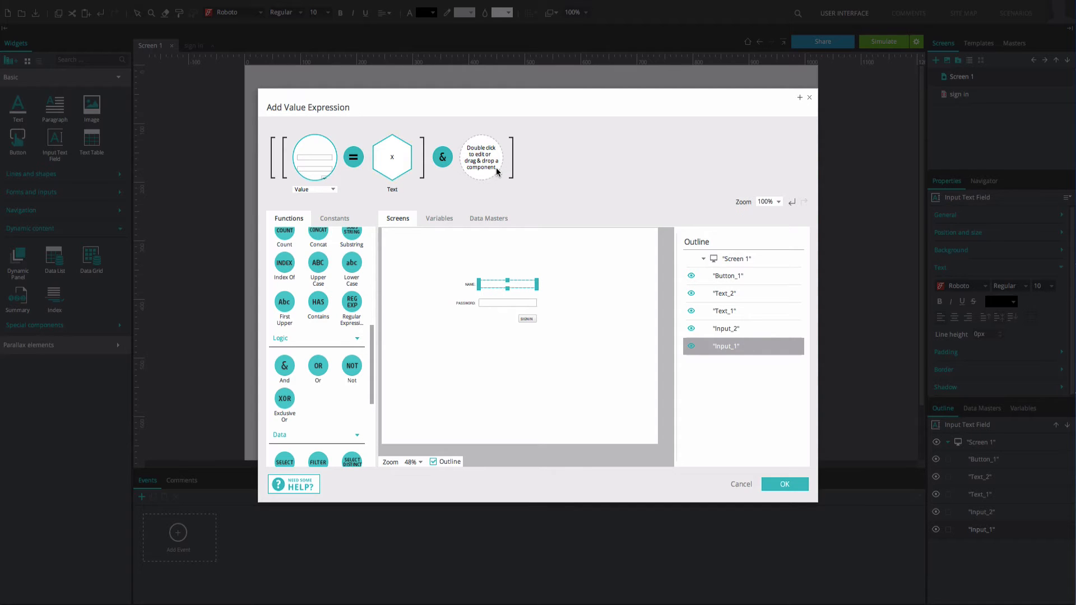
pyautogui.moveTo(494, 217)
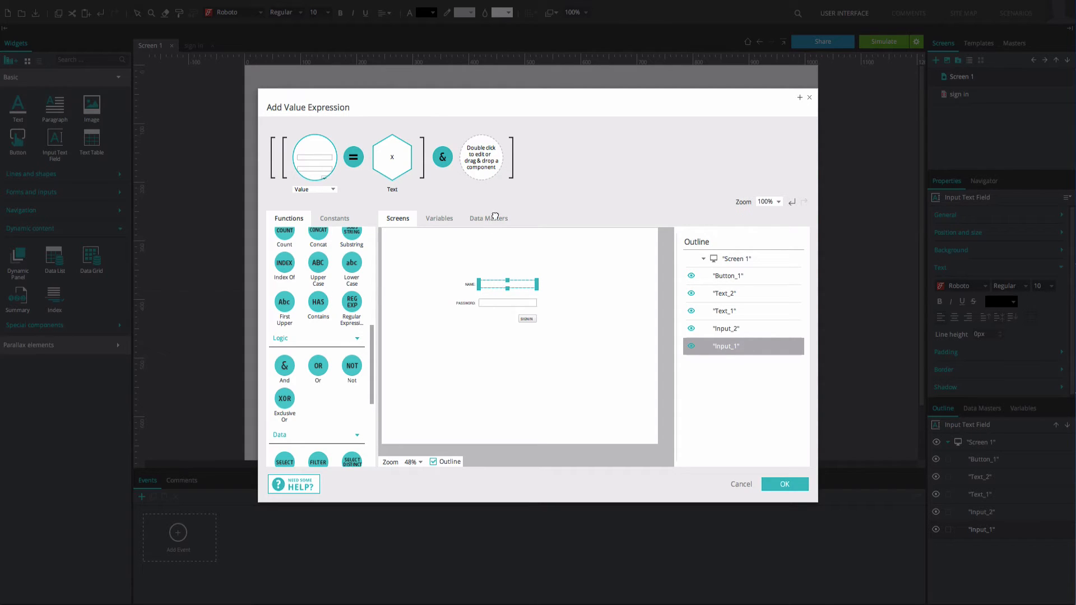
# Select the And operator joining the conditions and delete it
pyautogui.click(480, 155)
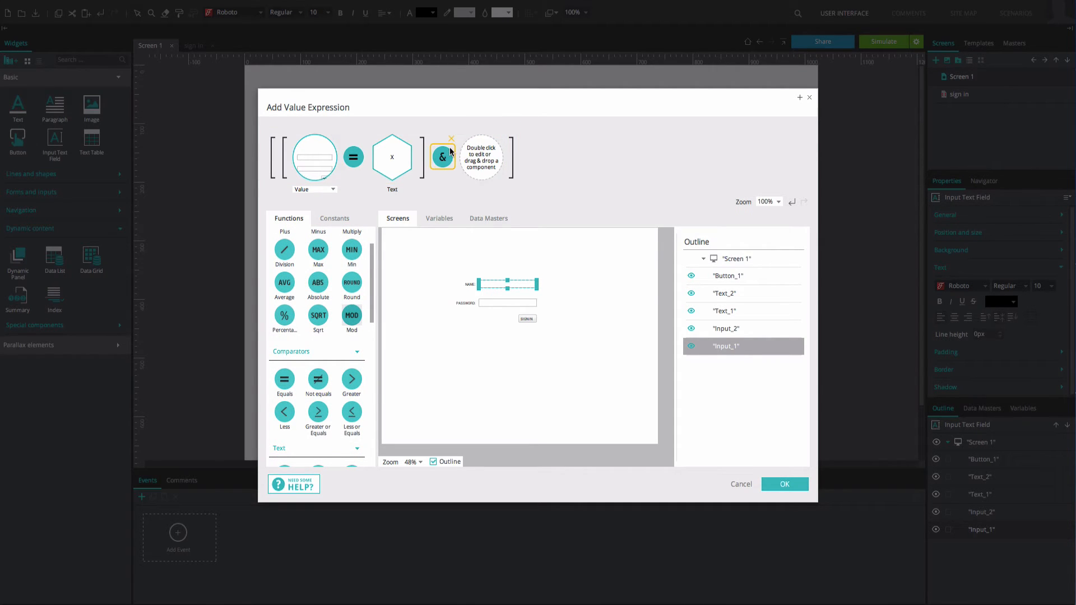
pyautogui.moveTo(452, 143)
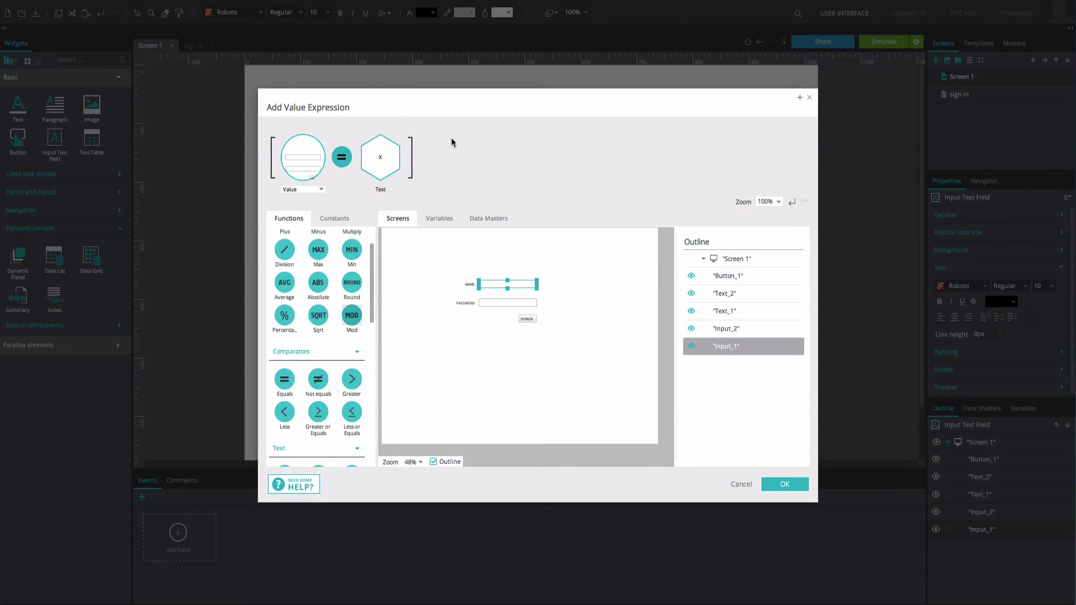
pyautogui.moveTo(452, 271)
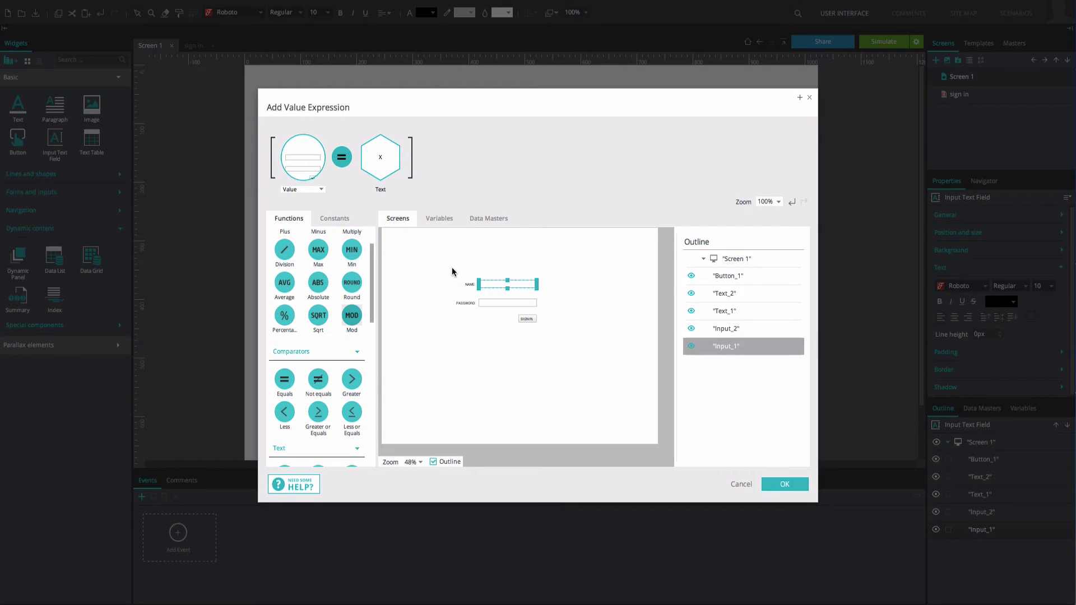
pyautogui.moveTo(373, 280)
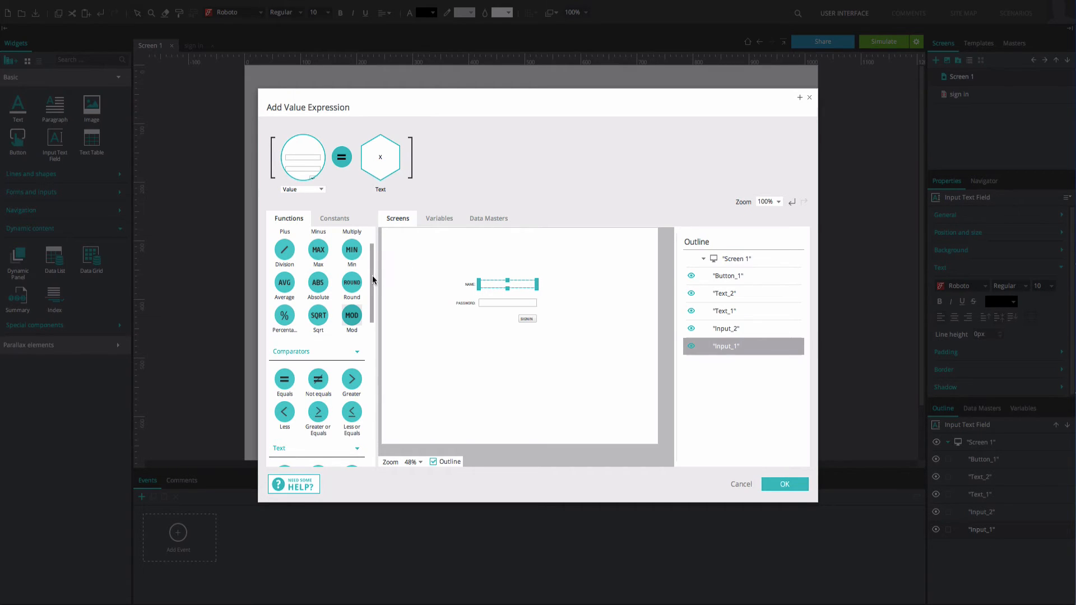
pyautogui.scroll(-3)
pyautogui.write('1234')
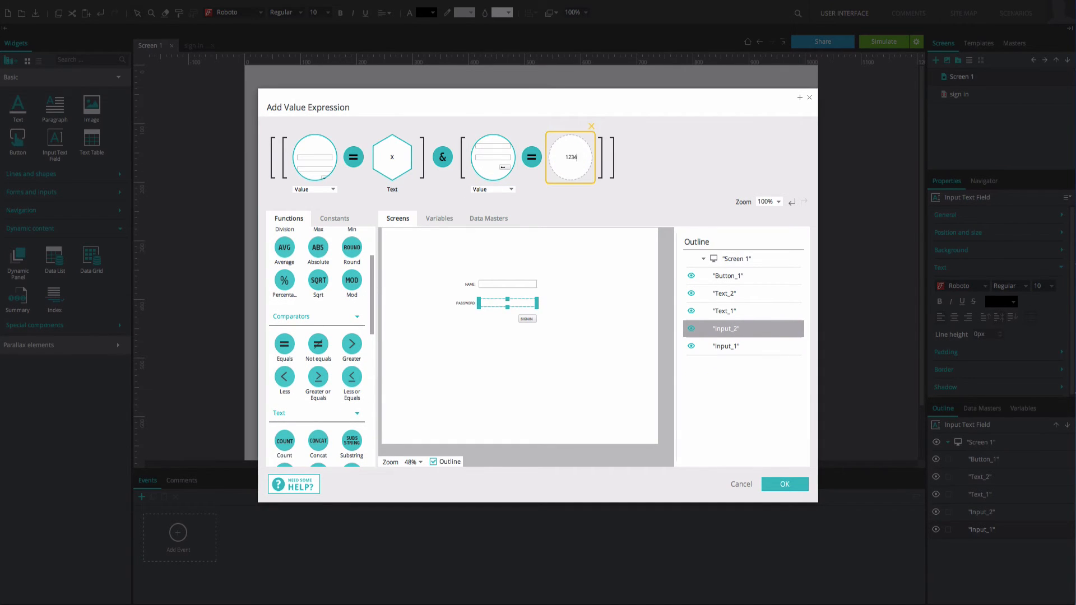
# Finish the Input_2 value equals text '1234' comparison beside the And operator
pyautogui.click(606, 116)
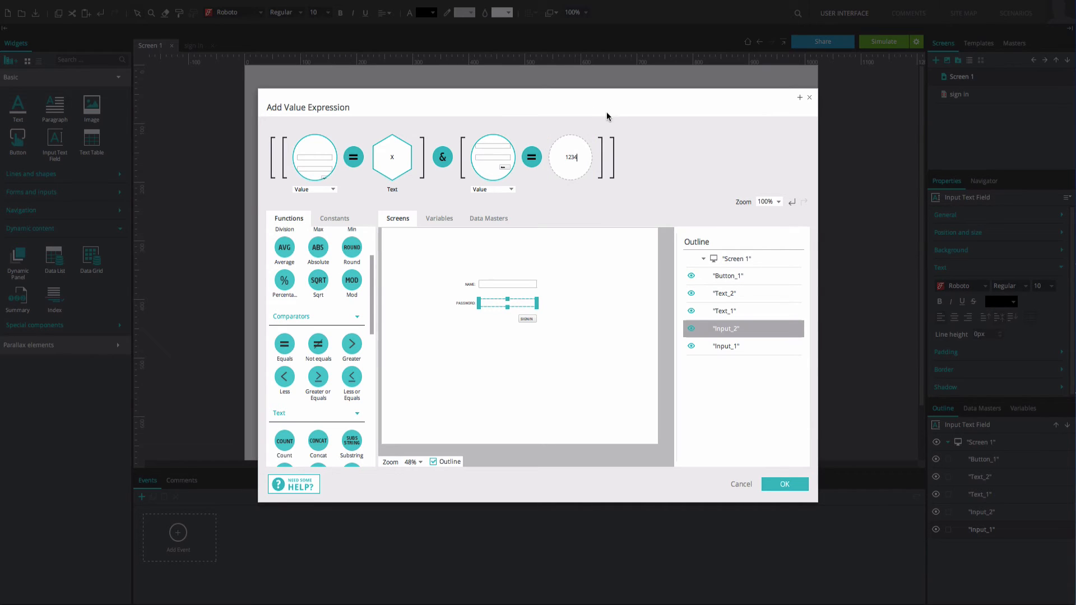
pyautogui.click(491, 156)
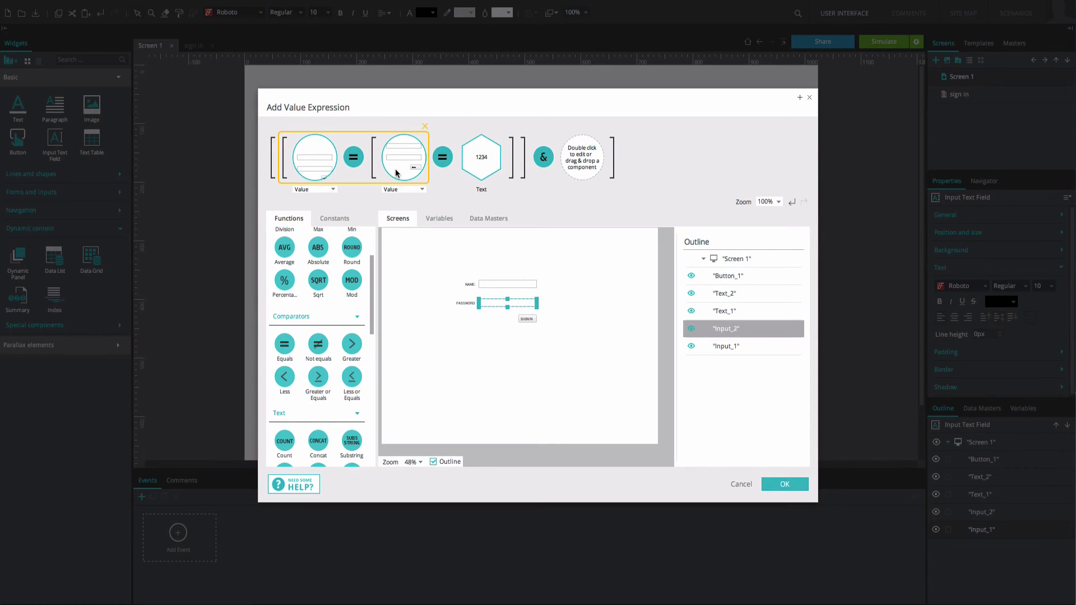
pyautogui.click(481, 156)
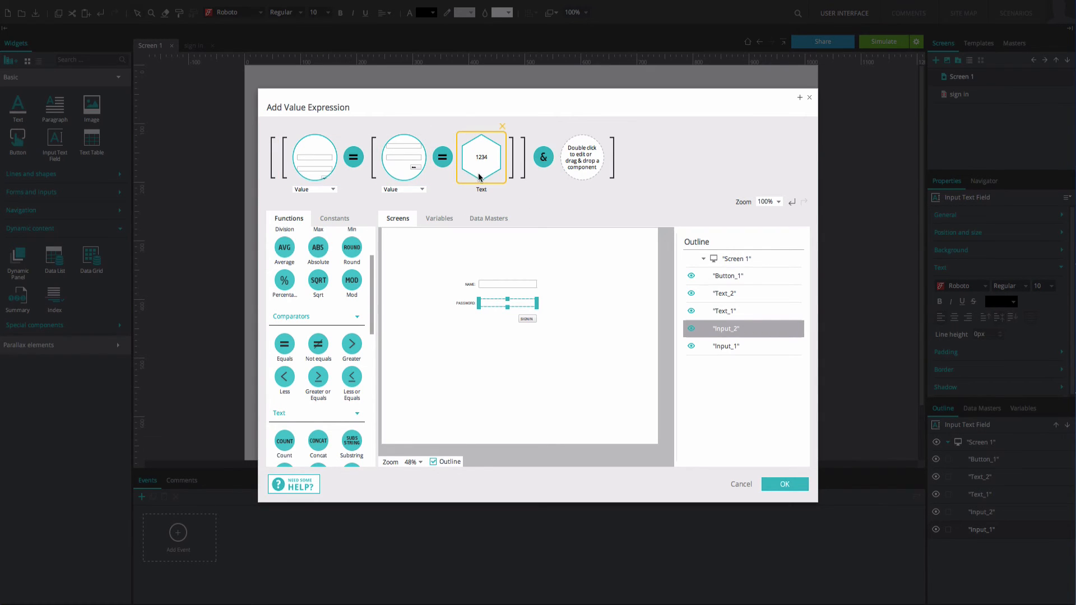
pyautogui.moveTo(487, 184)
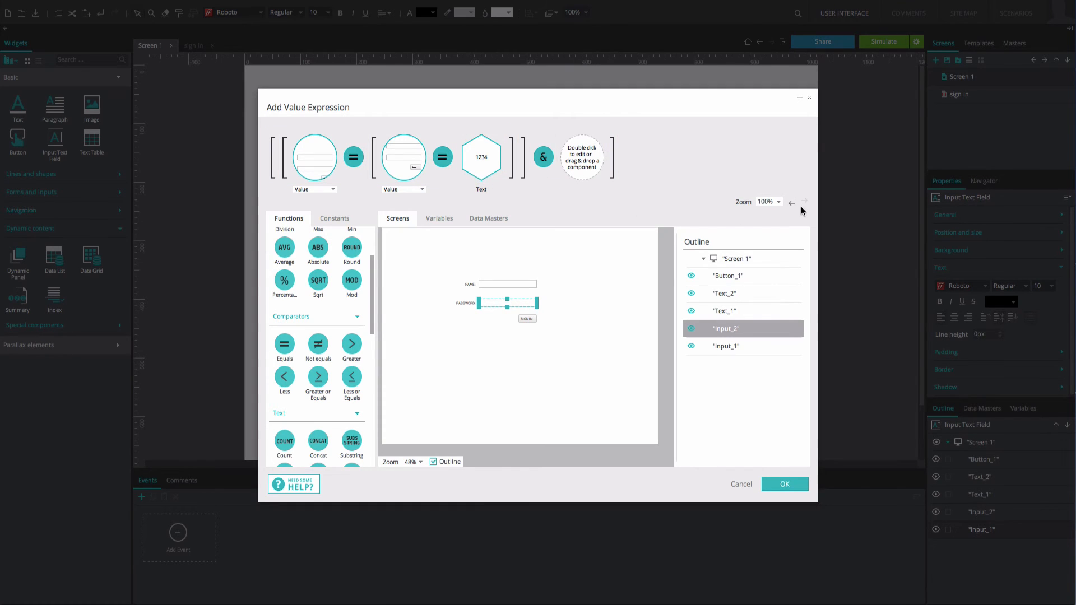
pyautogui.moveTo(795, 207)
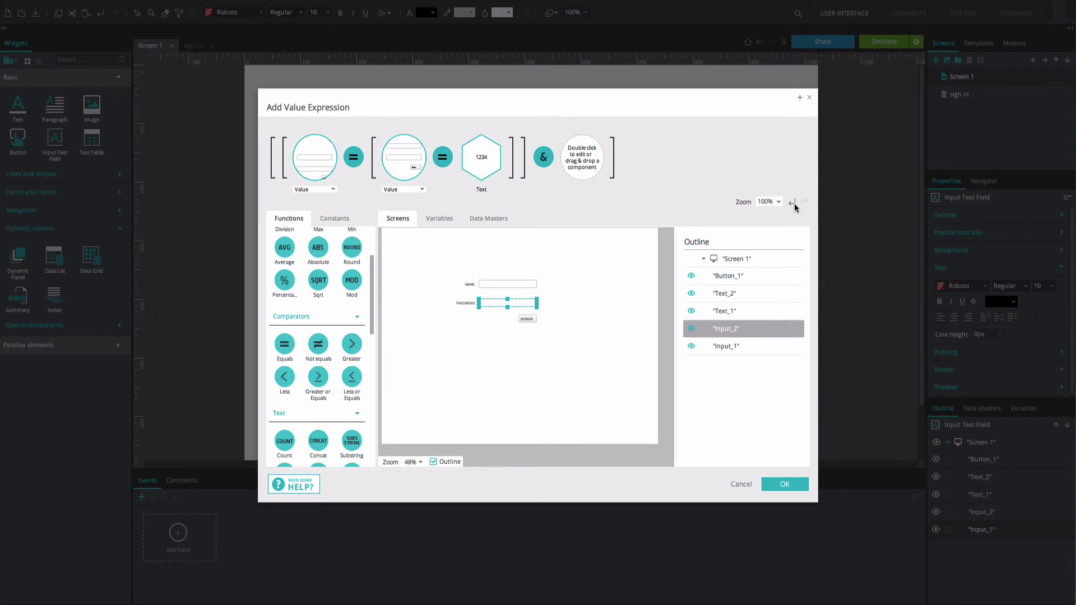
pyautogui.click(790, 201)
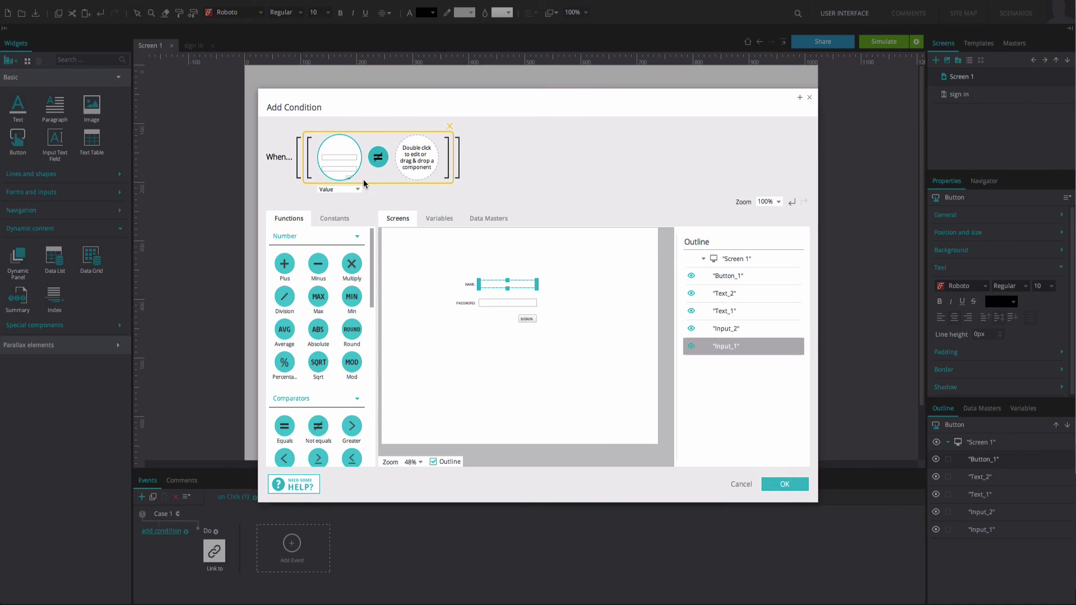
# Select the empty operand of Input_1 not-equals and show the available constants
pyautogui.click(416, 156)
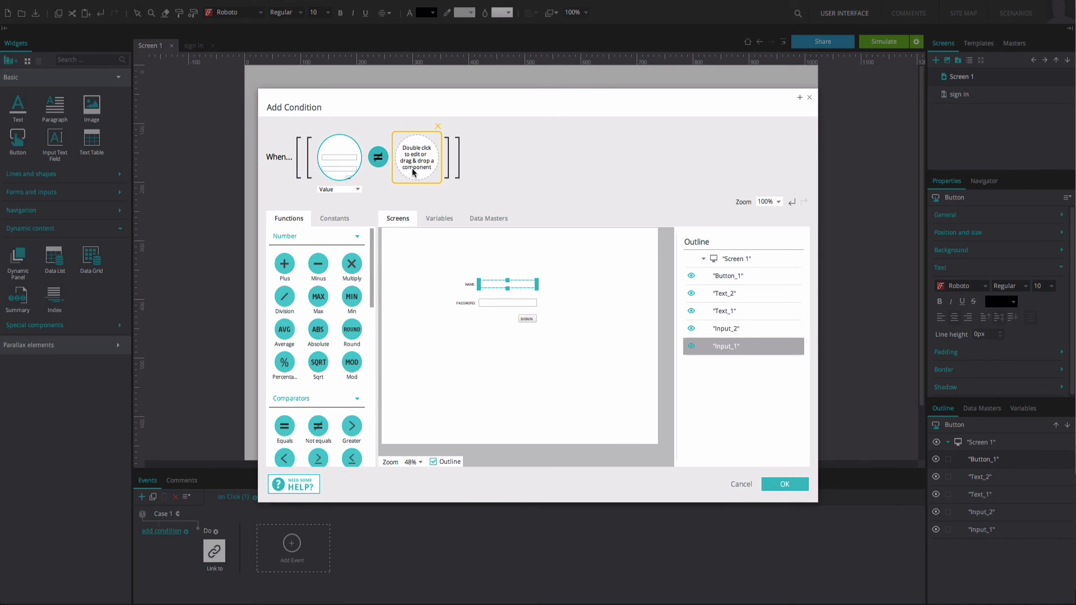
pyautogui.moveTo(419, 176)
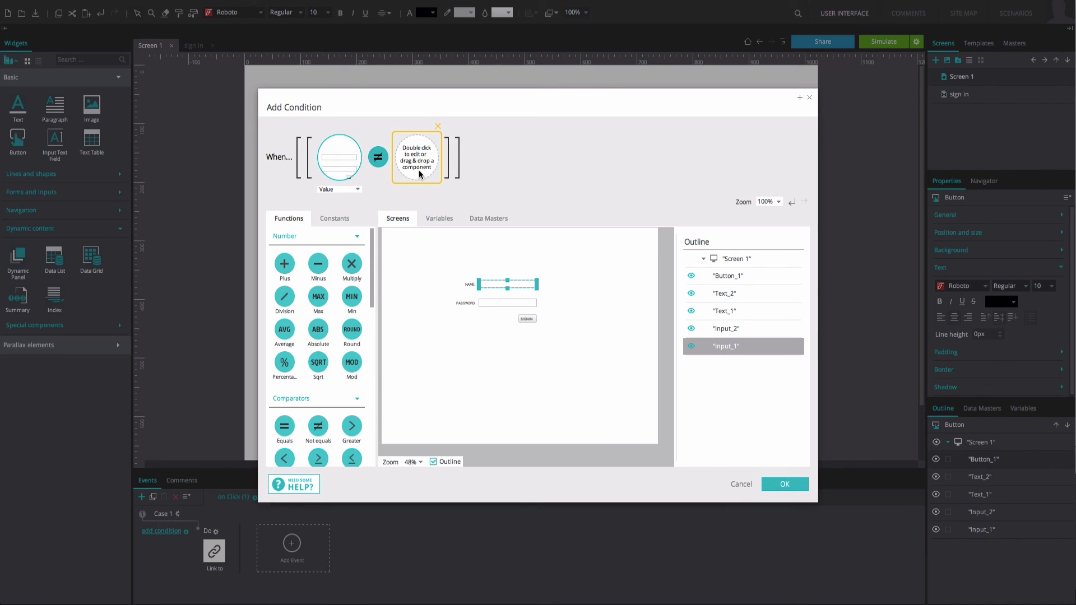
pyautogui.click(334, 218)
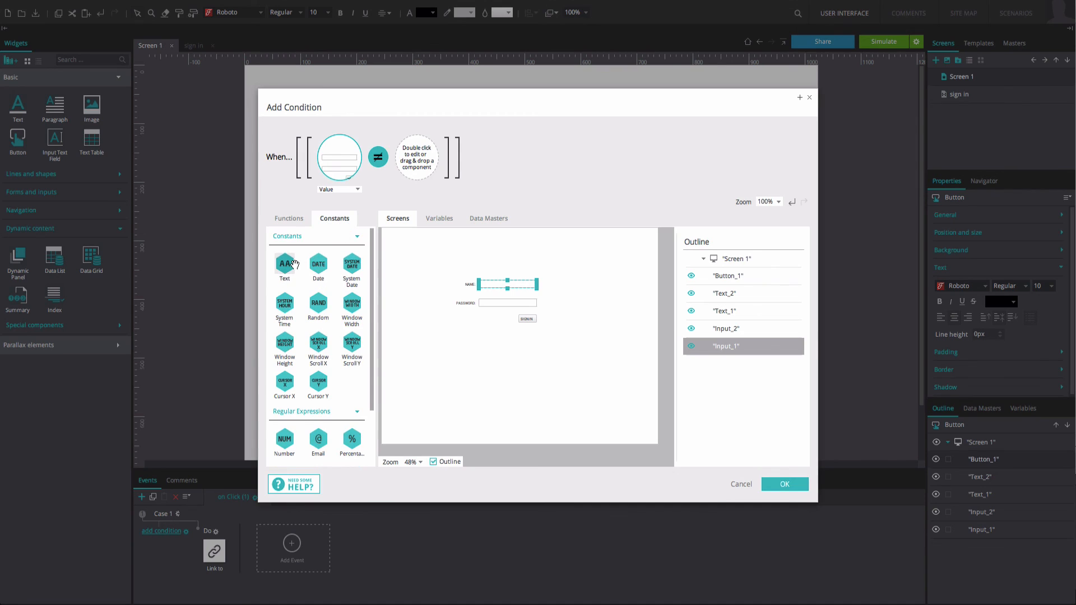